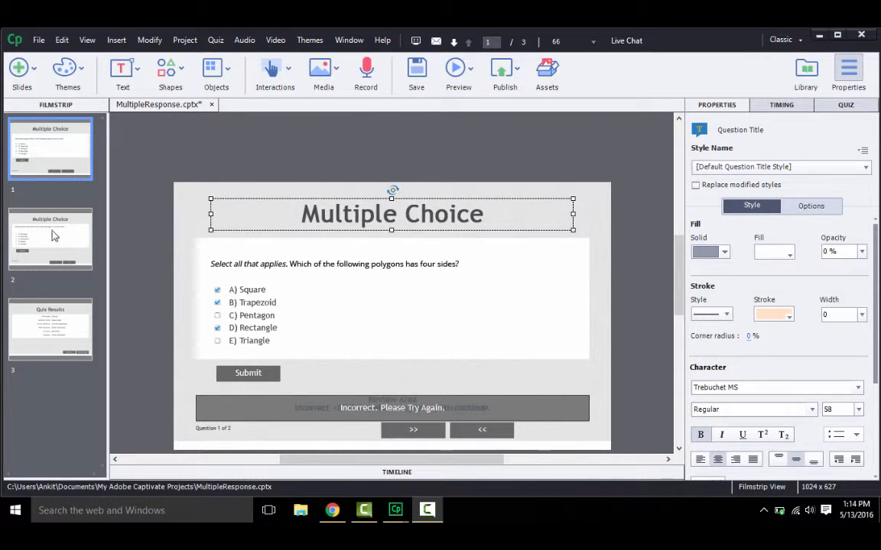
pyautogui.moveTo(392, 231)
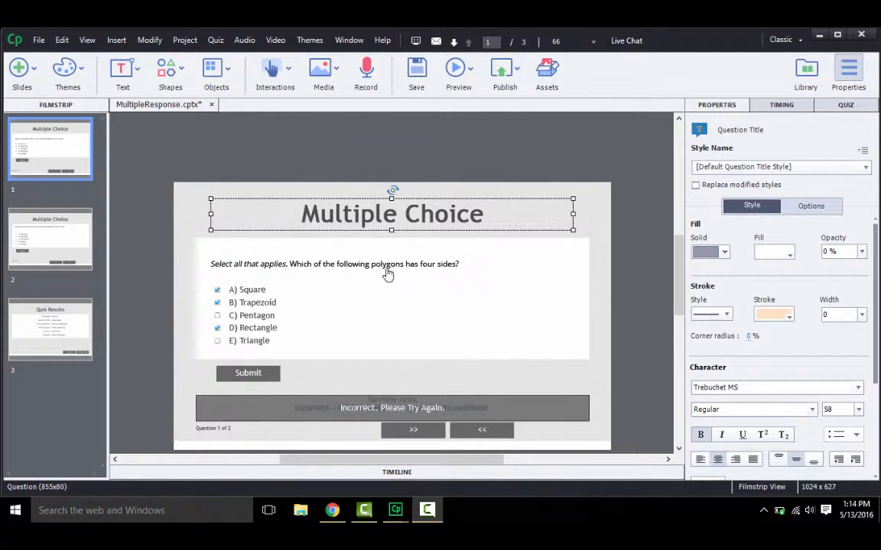
pyautogui.moveTo(604, 340)
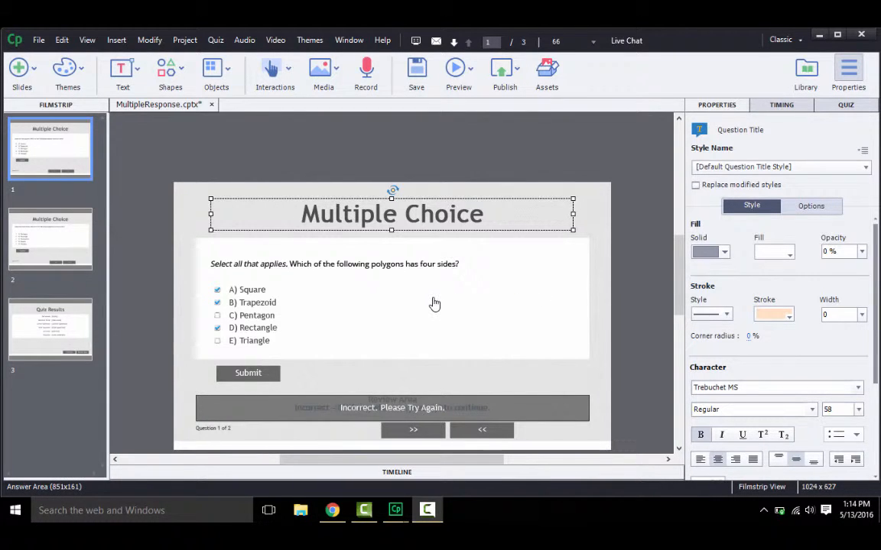
pyautogui.moveTo(434, 303)
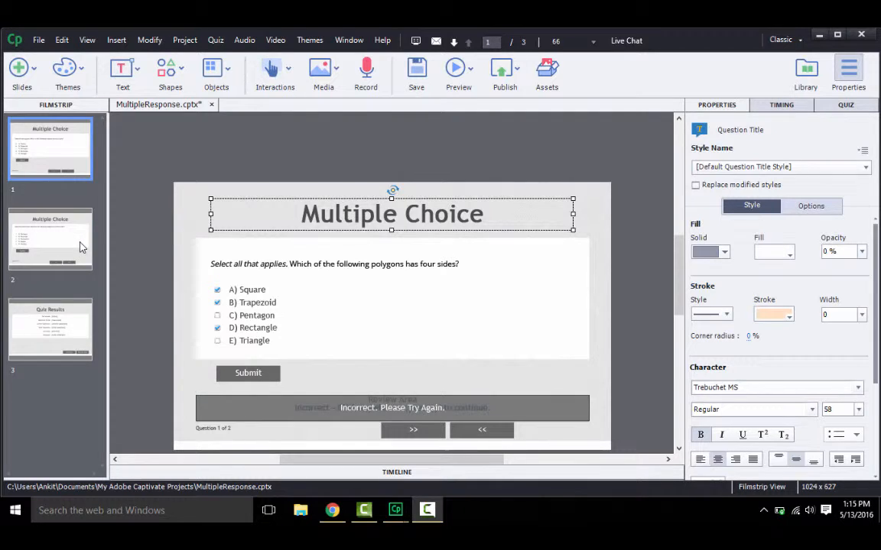
# Preview the whole project and pause playback on the first question.
pyautogui.click(458, 73)
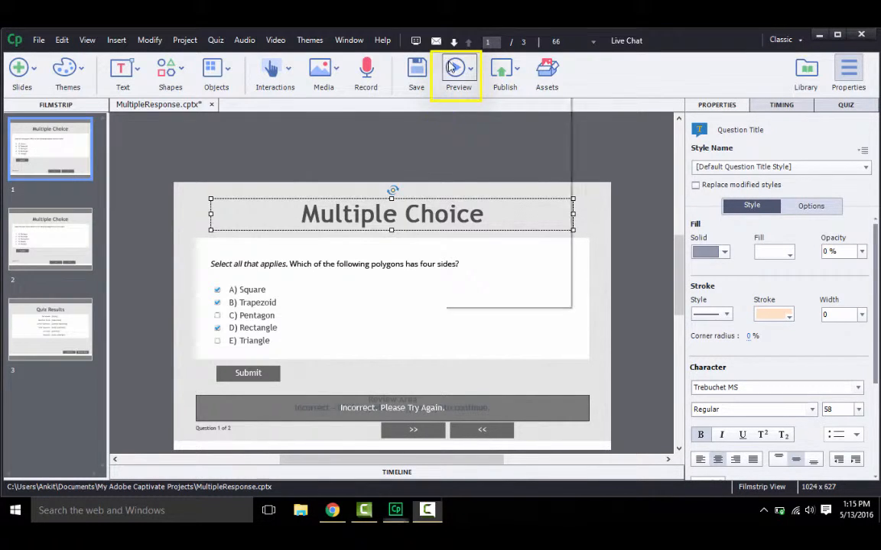
pyautogui.click(457, 69)
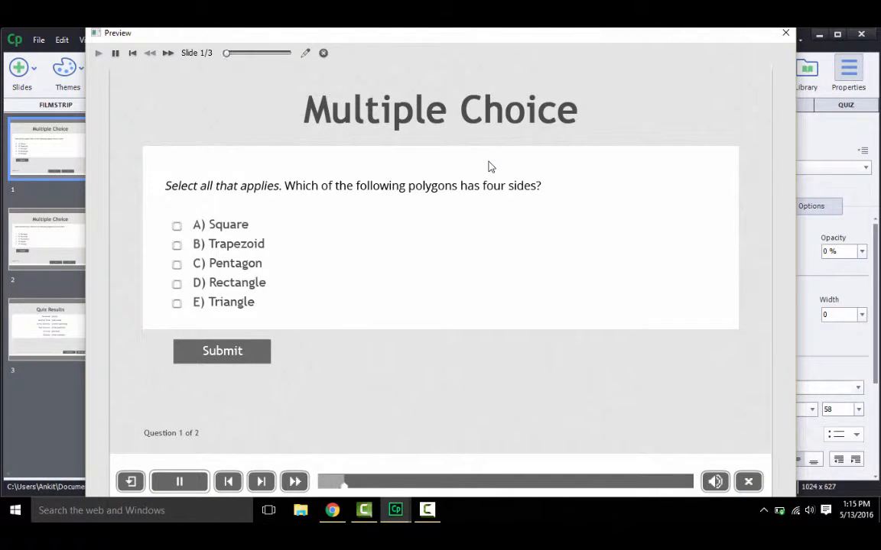
pyautogui.click(179, 481)
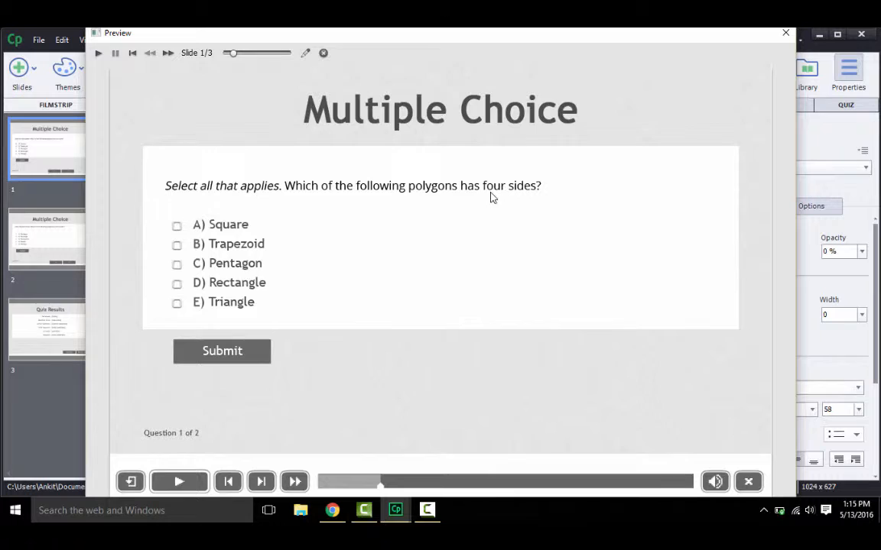
pyautogui.moveTo(343, 207)
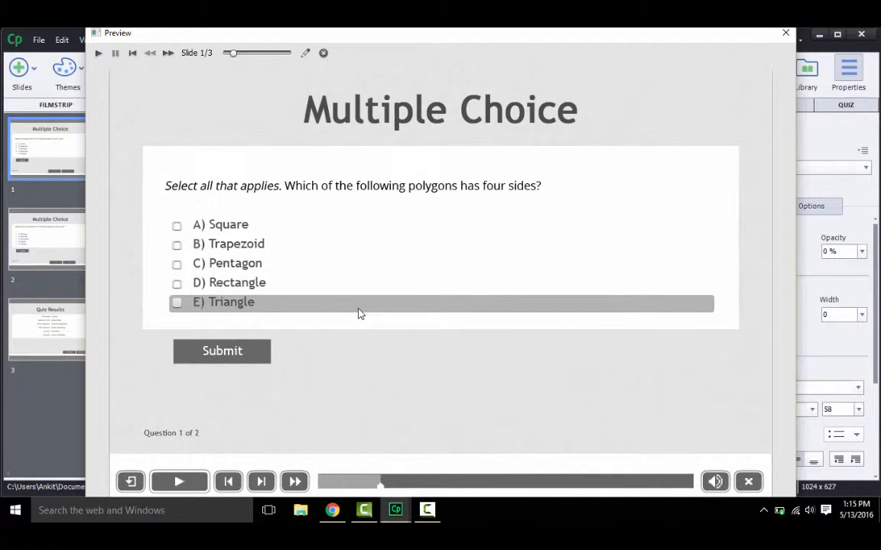
pyautogui.moveTo(354, 313)
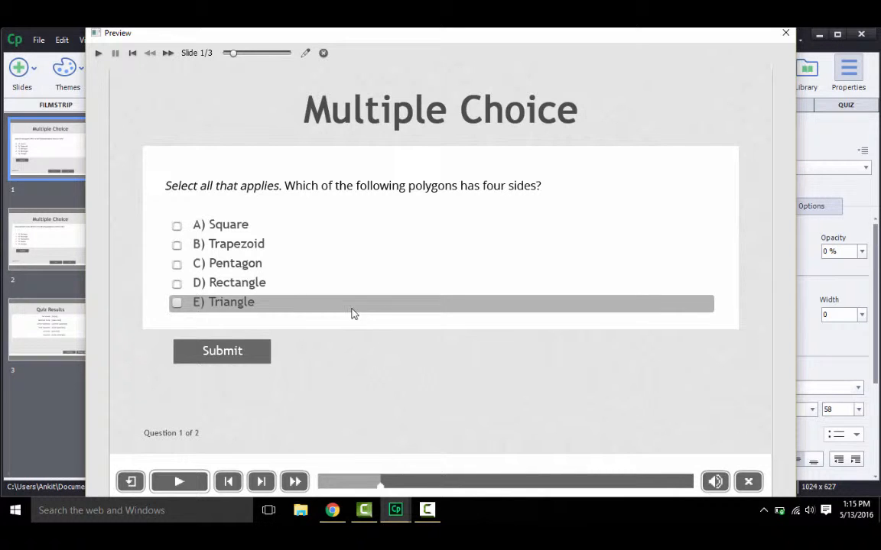
pyautogui.moveTo(166, 247)
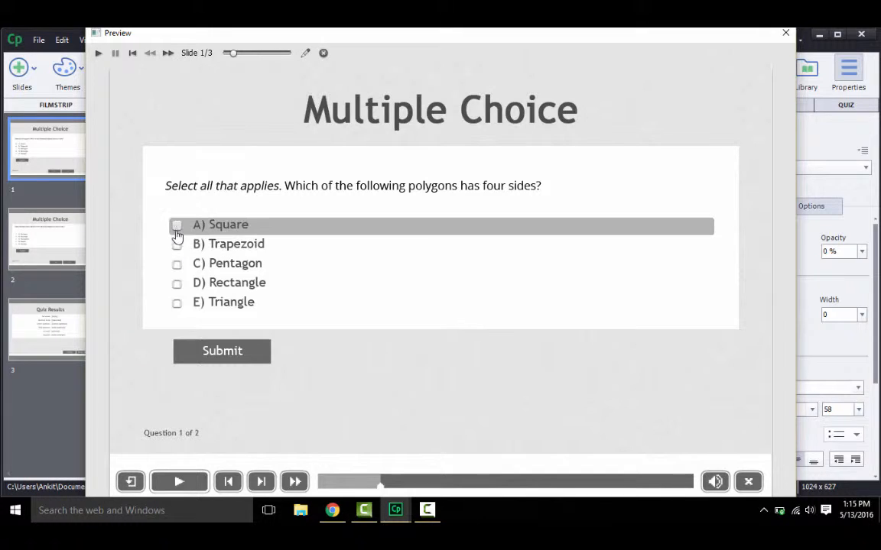
# Submit Square, Trapezoid and Rectangle as the answers to question one.
pyautogui.click(176, 225)
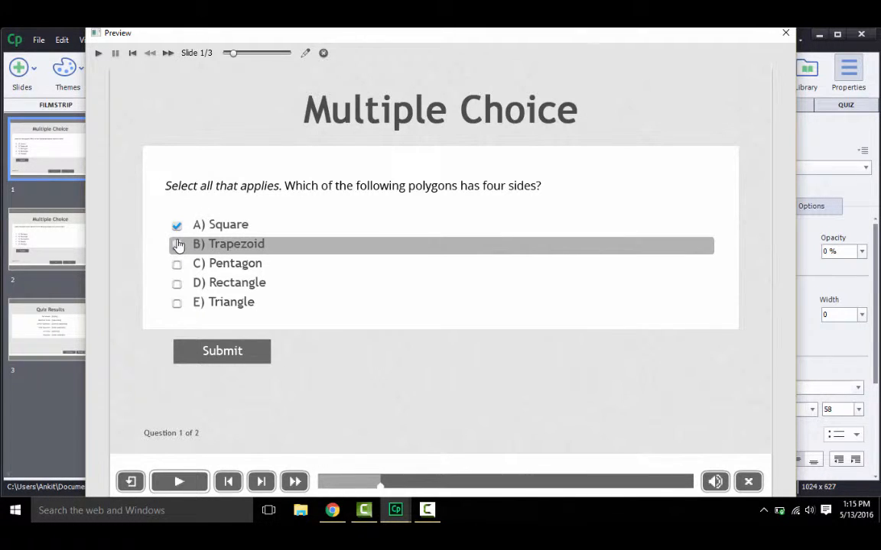
pyautogui.click(176, 246)
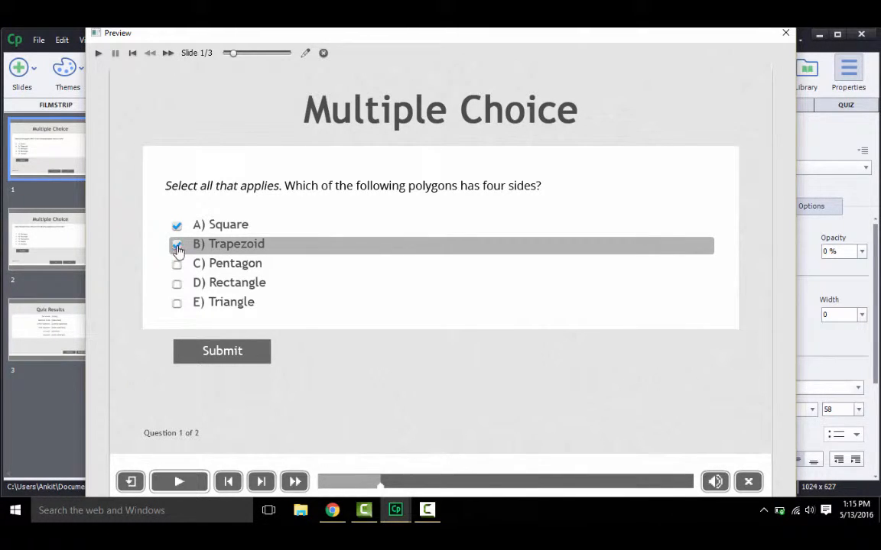
pyautogui.click(176, 283)
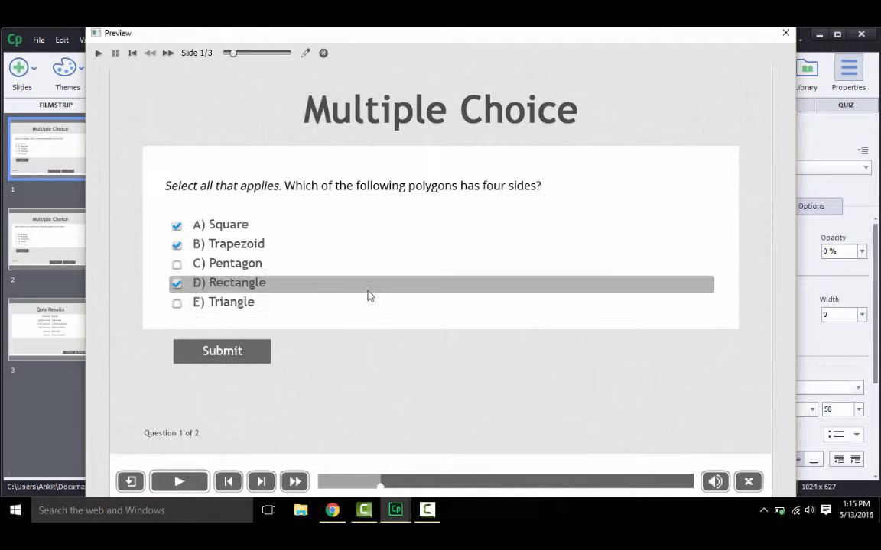
pyautogui.click(222, 351)
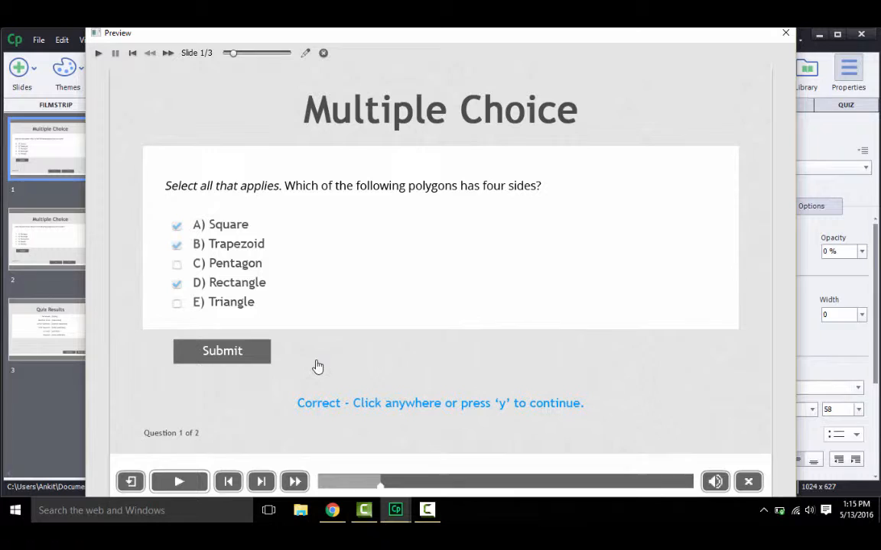
pyautogui.moveTo(310, 347)
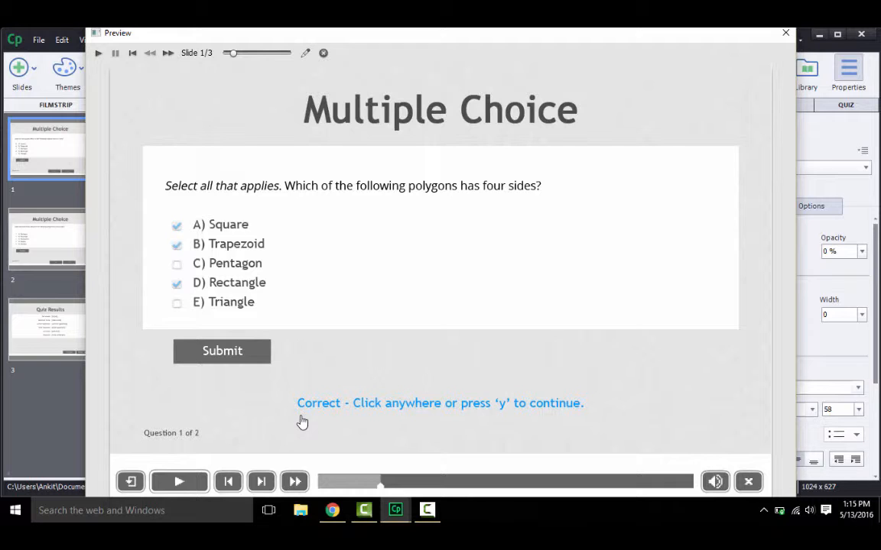
pyautogui.moveTo(252, 474)
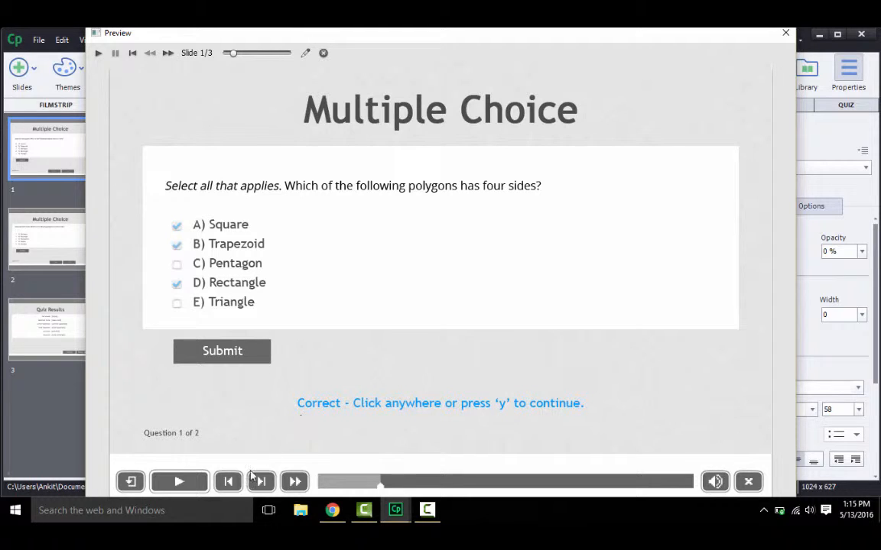
pyautogui.moveTo(260, 482)
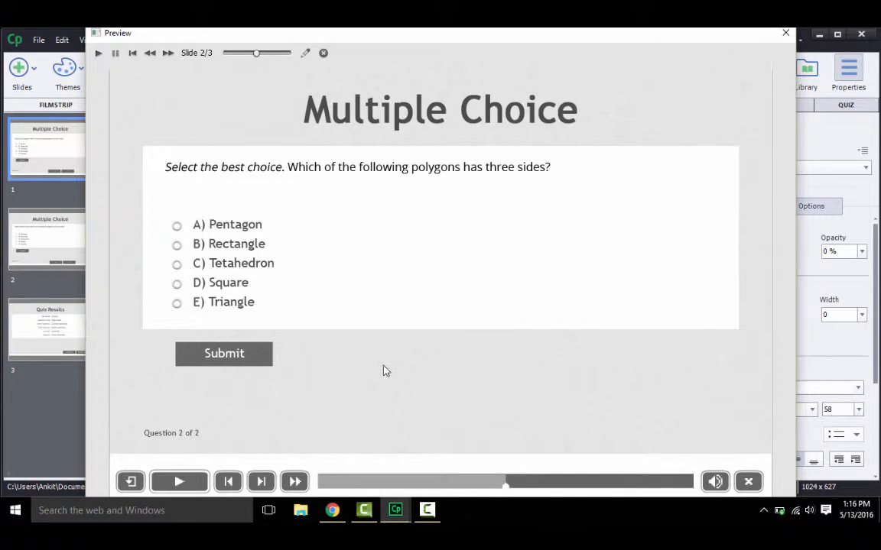
pyautogui.moveTo(375, 364)
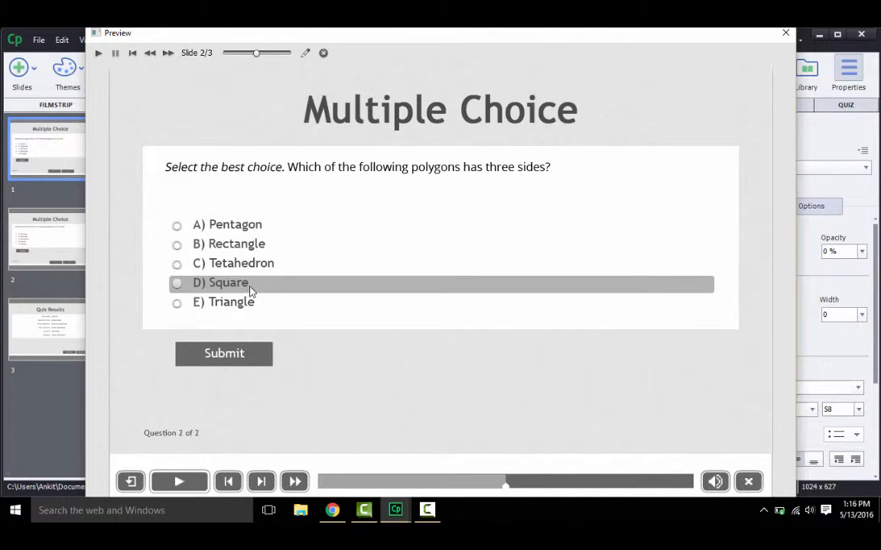
# Submit Square as the wrong answer to question two, then close the preview.
pyautogui.click(177, 282)
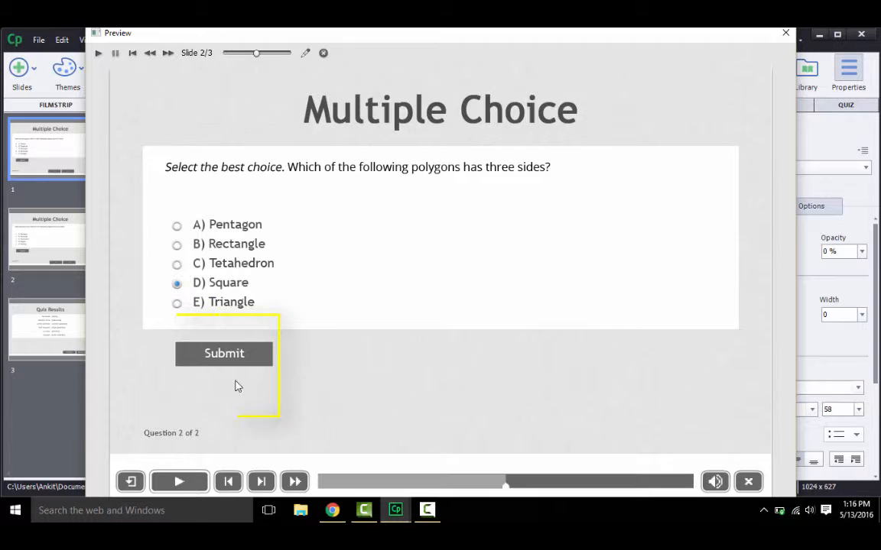
pyautogui.click(224, 354)
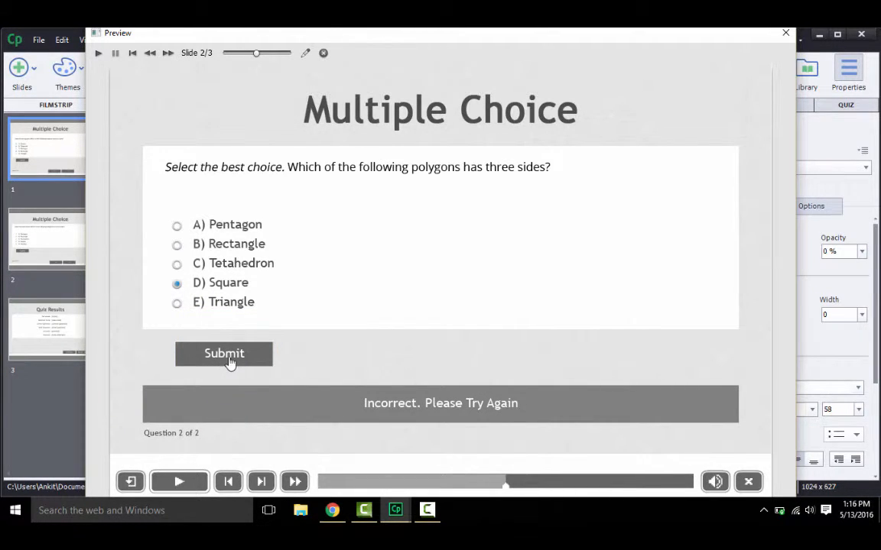
pyautogui.moveTo(468, 437)
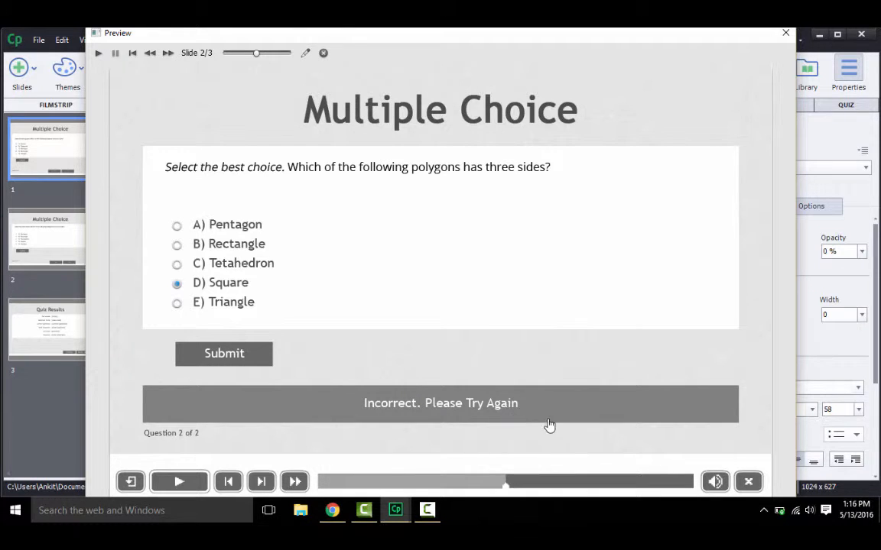
pyautogui.moveTo(603, 433)
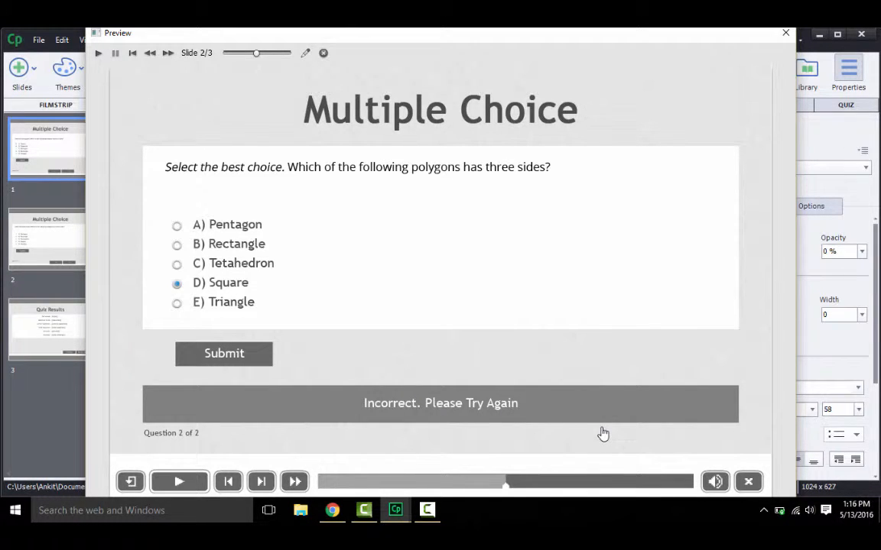
pyautogui.click(785, 33)
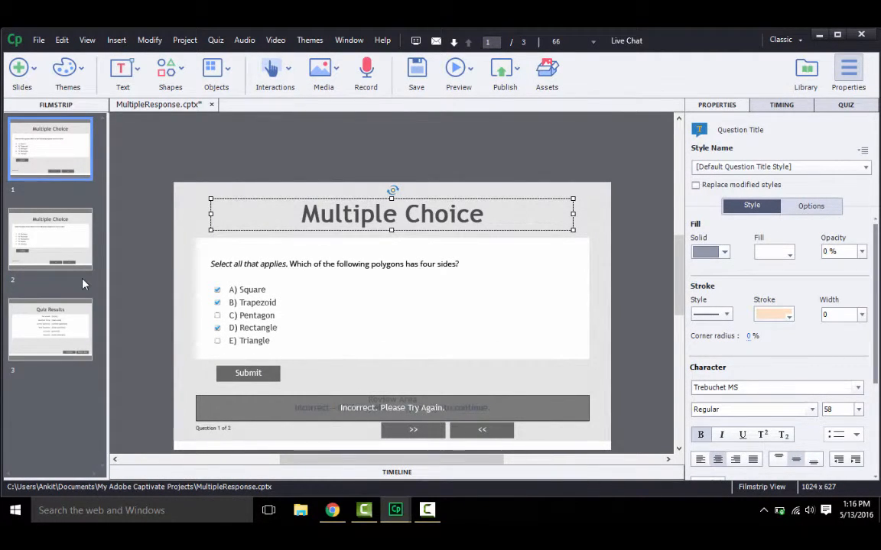
# Select slide 2 and bring up the new-slide type menu listing Question Slide.
pyautogui.click(50, 239)
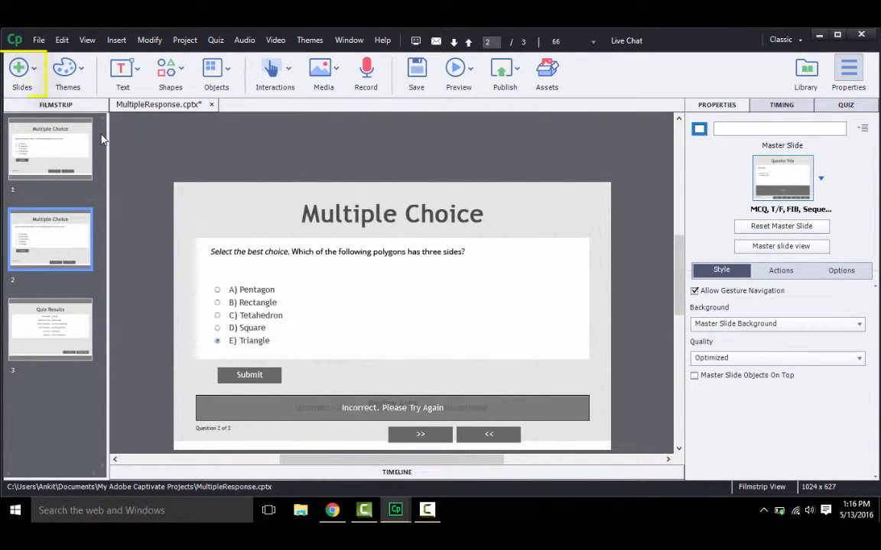
pyautogui.click(21, 73)
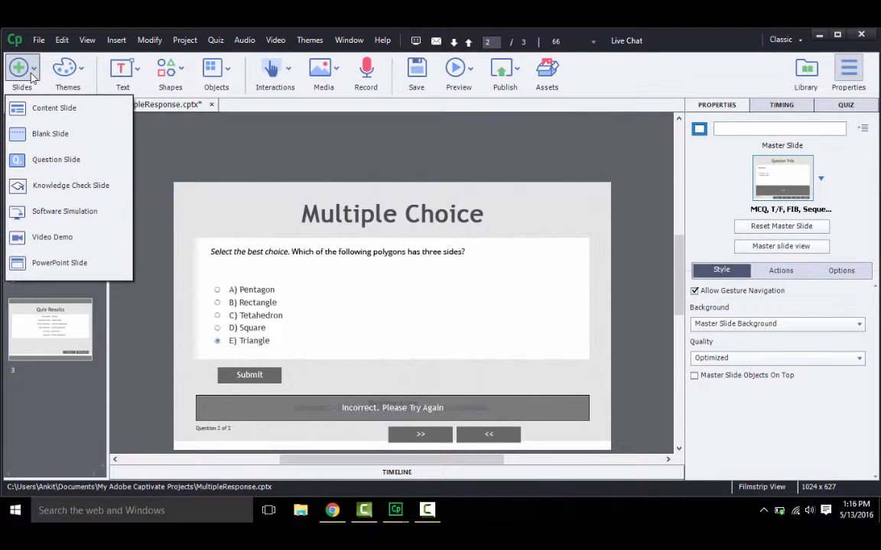
pyautogui.moveTo(56, 159)
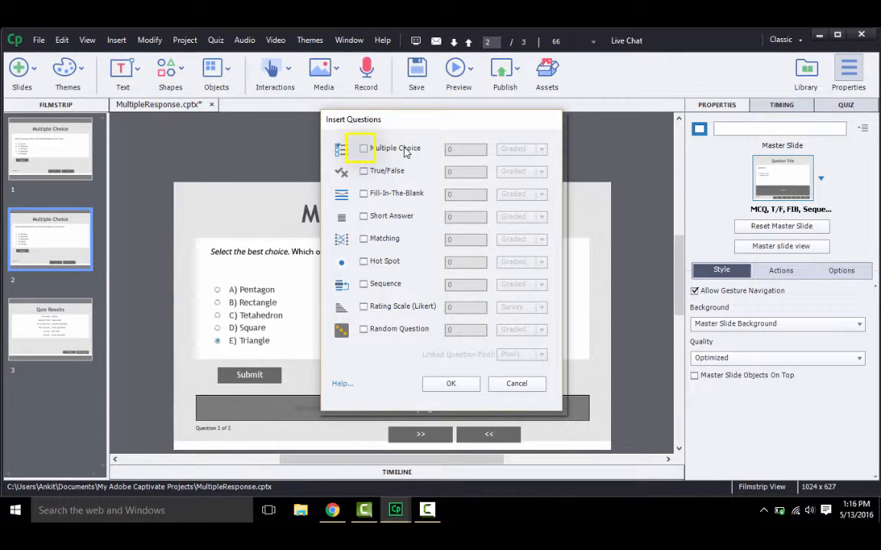
pyautogui.click(363, 148)
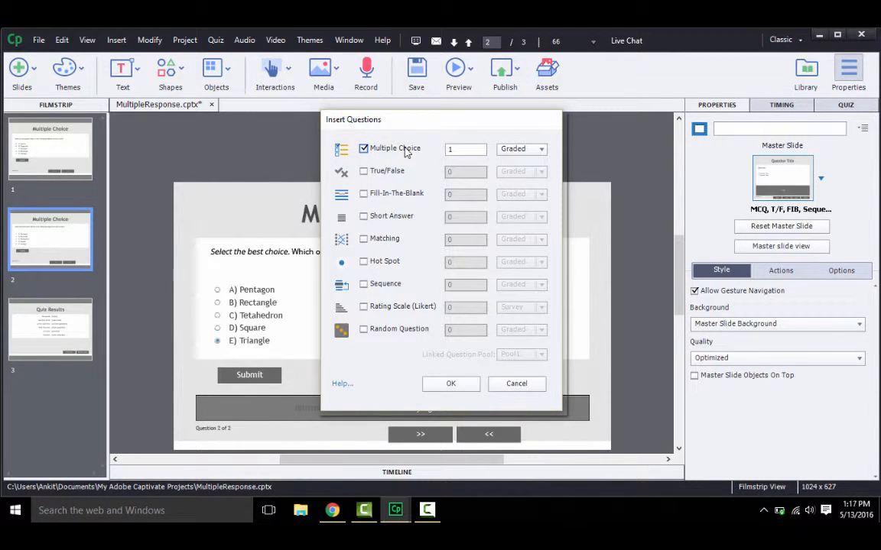
pyautogui.moveTo(404, 277)
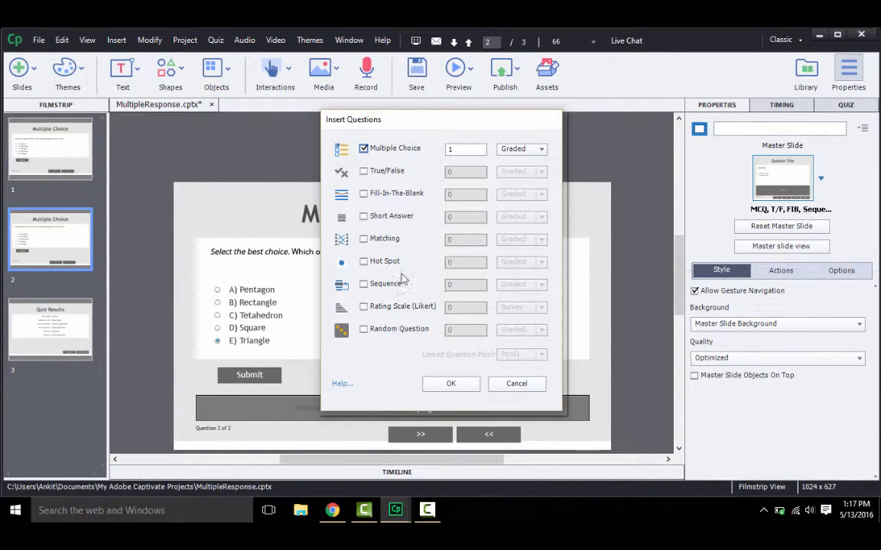
pyautogui.moveTo(554, 144)
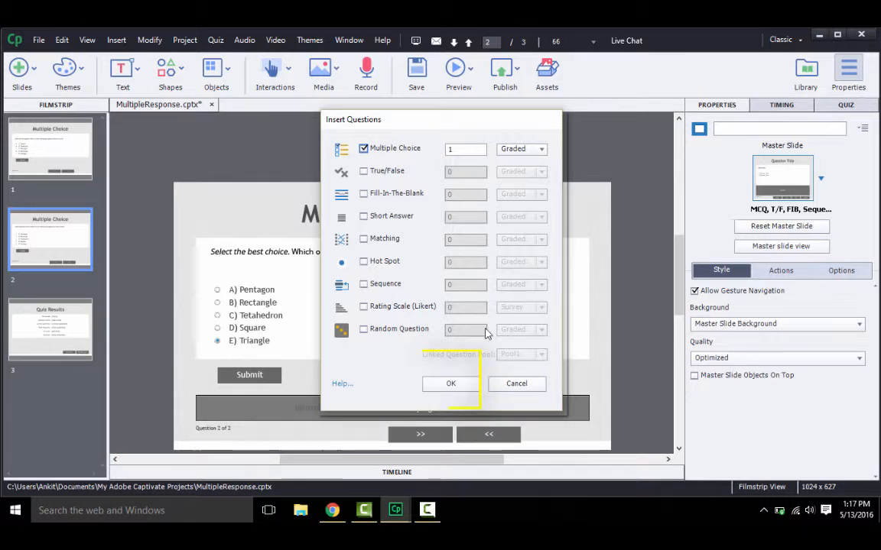
pyautogui.click(451, 383)
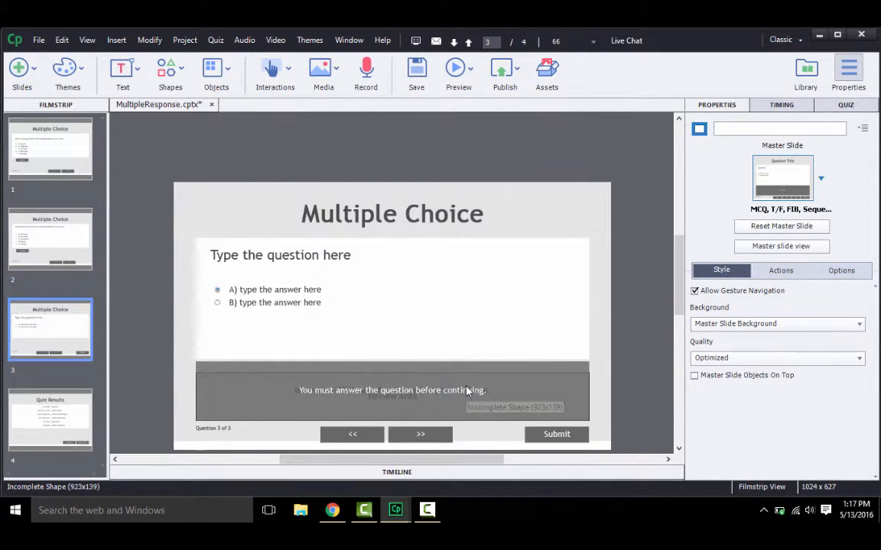
pyautogui.moveTo(234, 426)
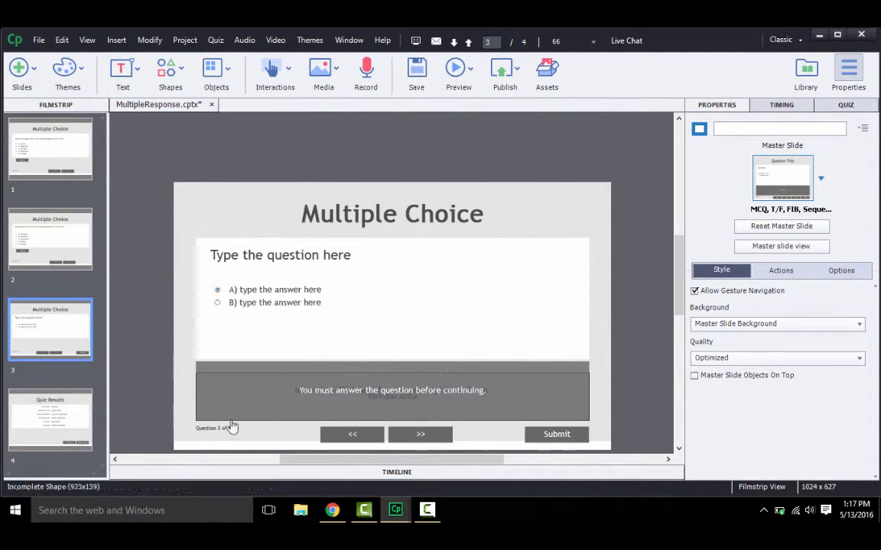
pyautogui.moveTo(558, 299)
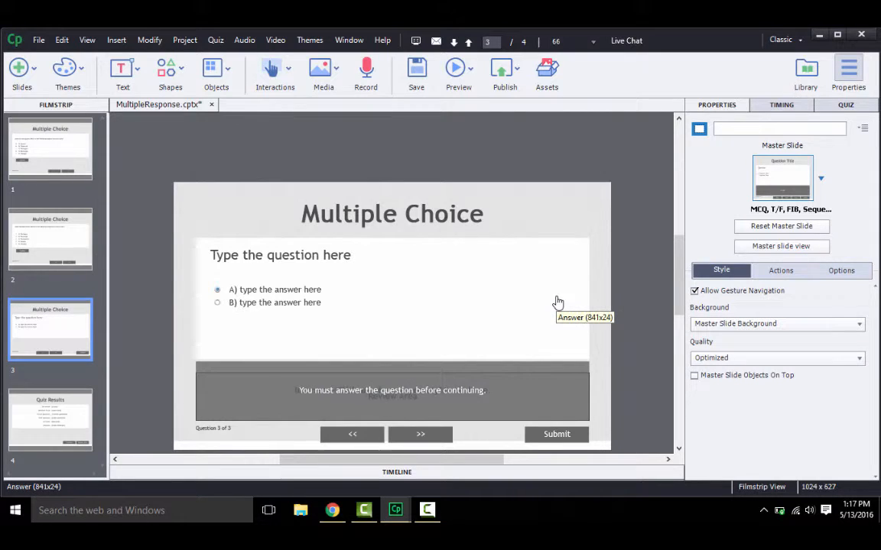
pyautogui.moveTo(541, 309)
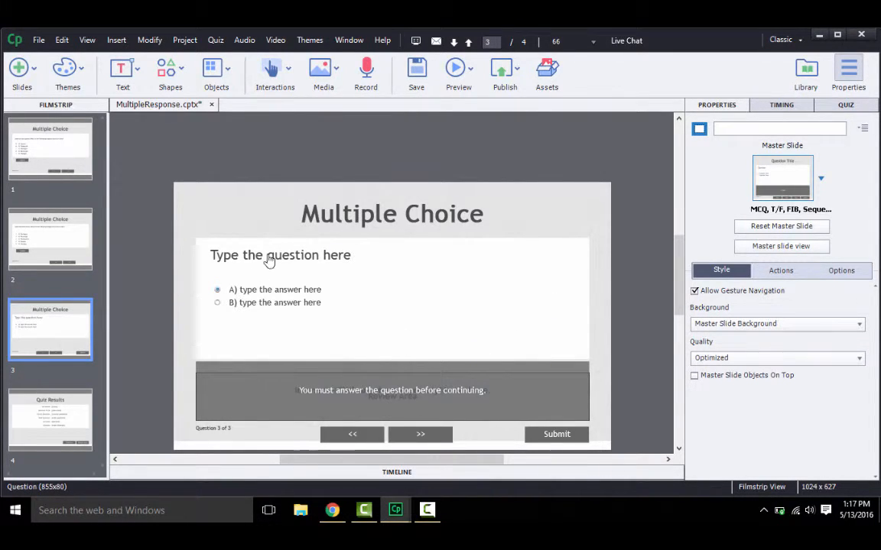
pyautogui.moveTo(269, 296)
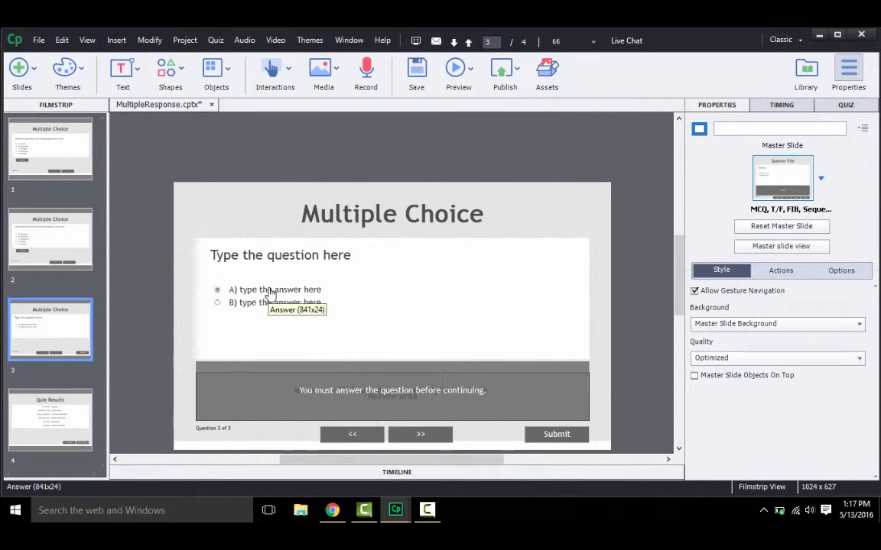
pyautogui.moveTo(396, 298)
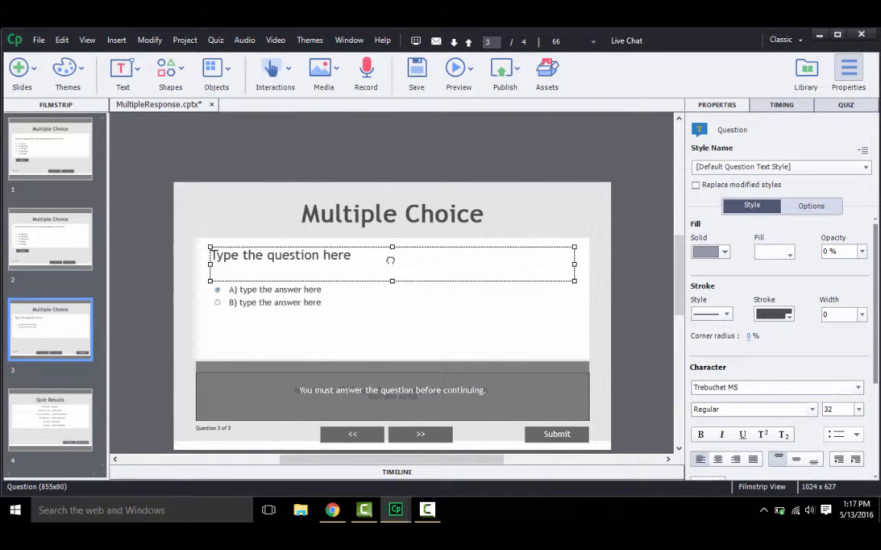
pyautogui.moveTo(392, 268)
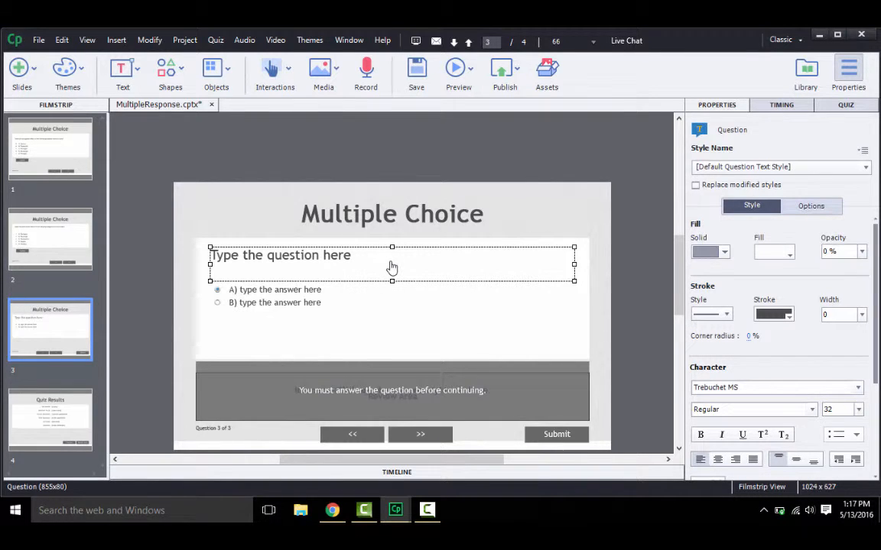
pyautogui.moveTo(654, 300)
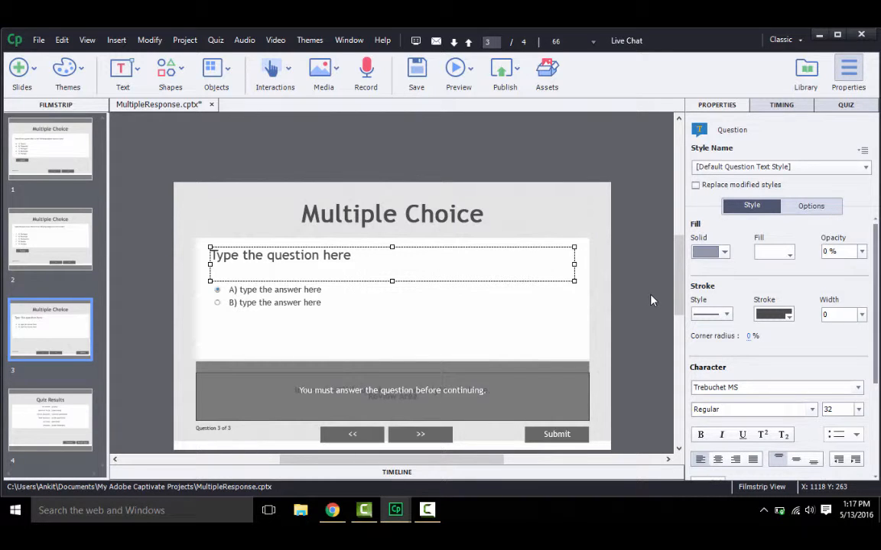
pyautogui.moveTo(652, 296)
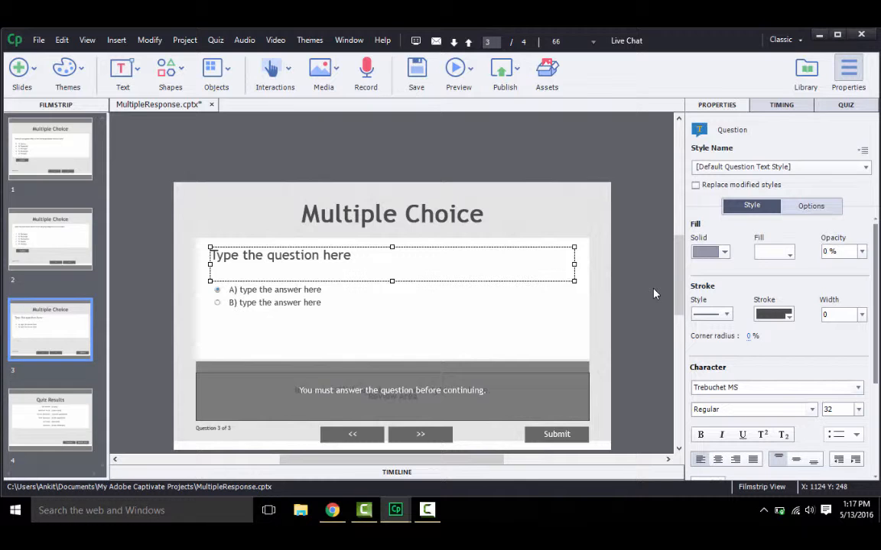
pyautogui.moveTo(845, 104)
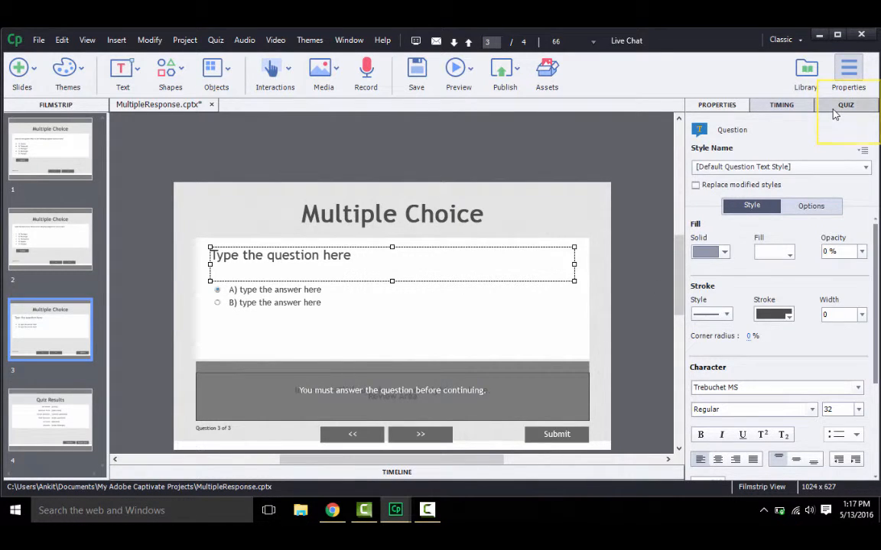
# In Quiz properties, set Answers to 5 and enable Multiple Answers.
pyautogui.click(846, 105)
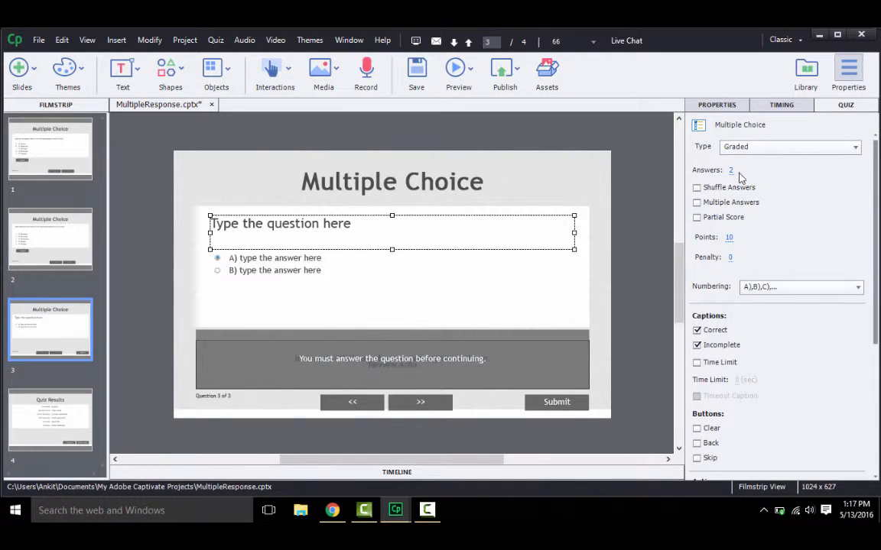
pyautogui.click(740, 170)
pyautogui.write('5')
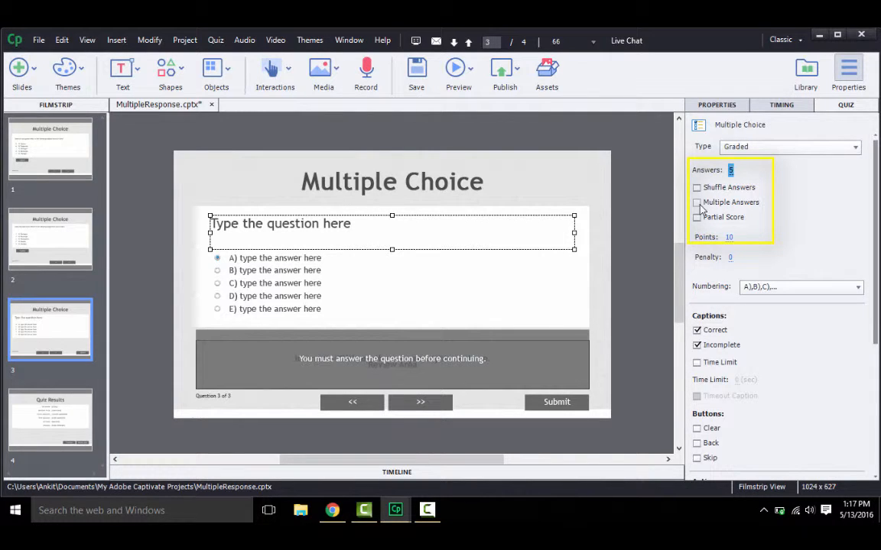
pyautogui.click(696, 202)
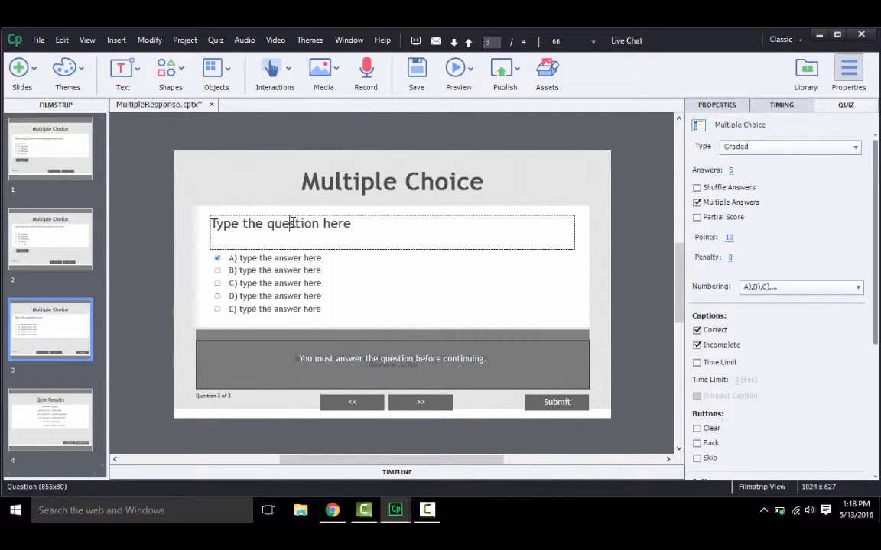
# Enter 'which polygon has 4 sides?' with five shape answers, marking square, rectangle and trapezoid correct.
pyautogui.doubleClick(280, 224)
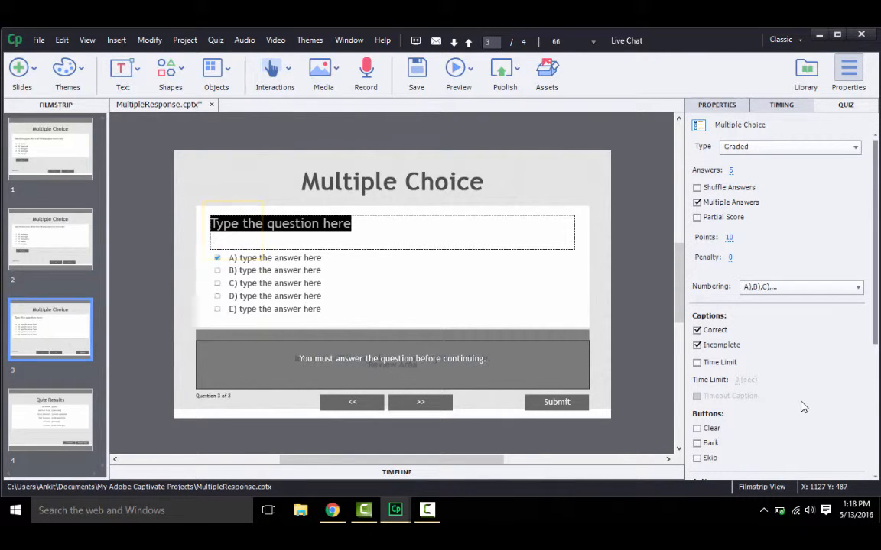
pyautogui.write('wha')
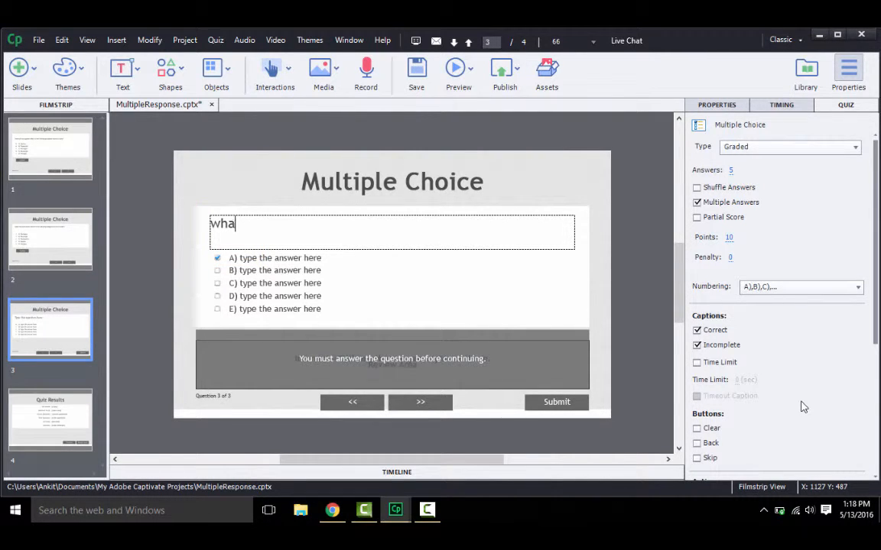
pyautogui.press('Backspace')
pyautogui.write('ich polygon has 5 sides?')
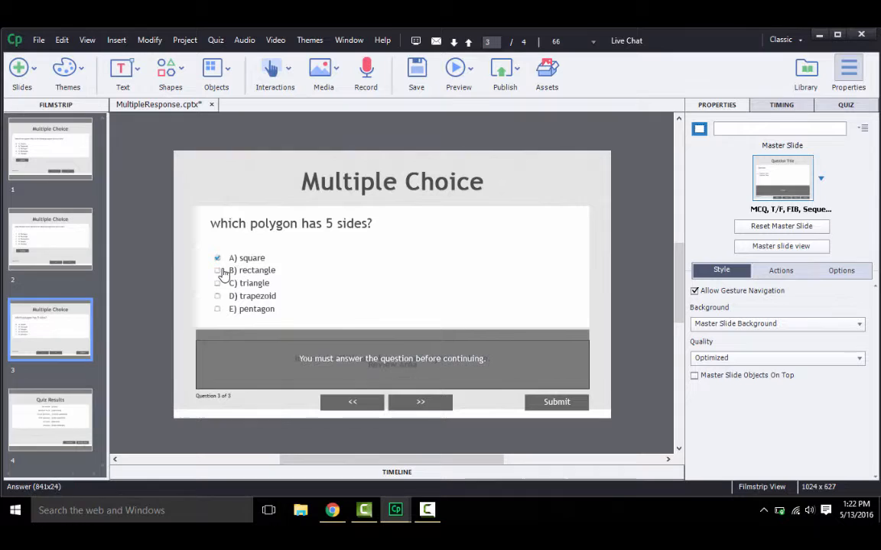
pyautogui.click(256, 270)
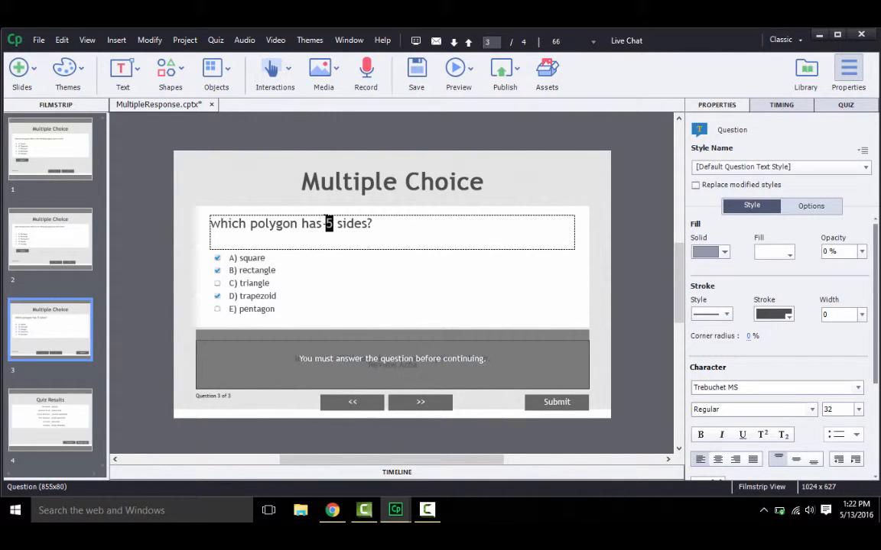
pyautogui.click(253, 296)
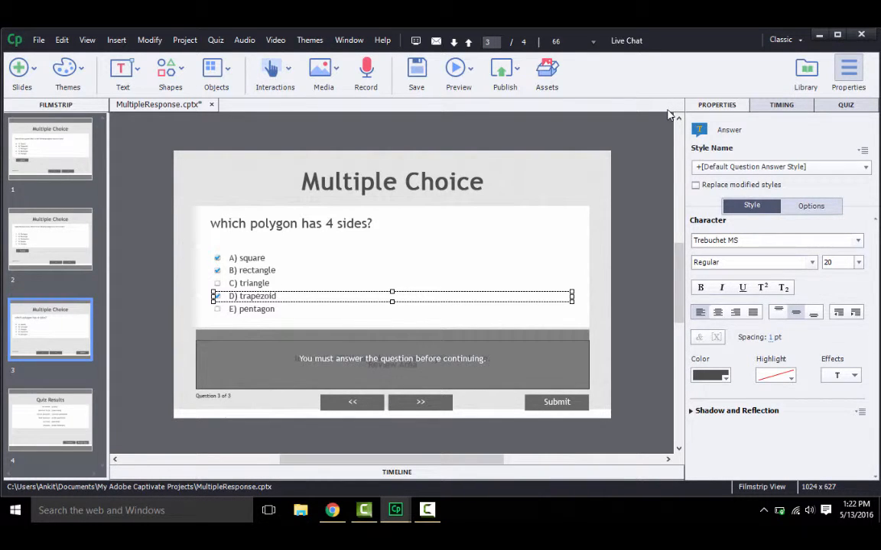
pyautogui.moveTo(556, 366)
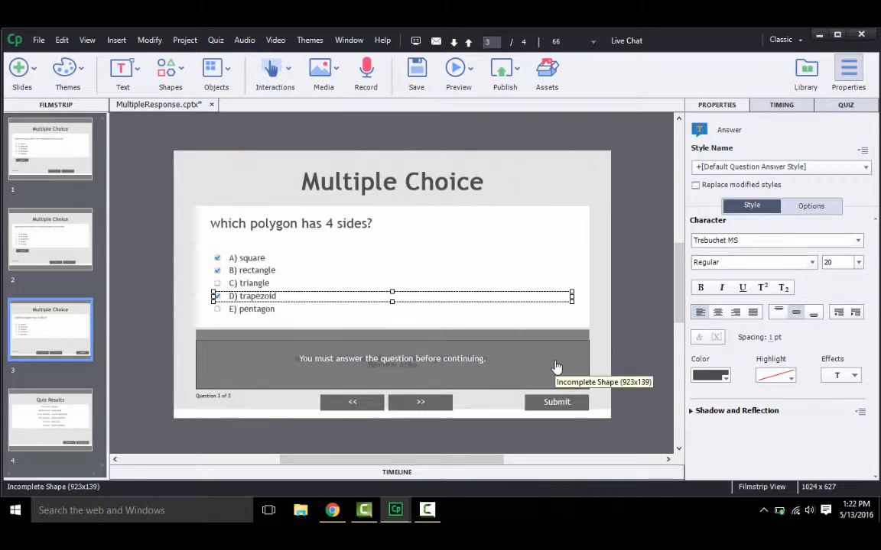
pyautogui.click(391, 359)
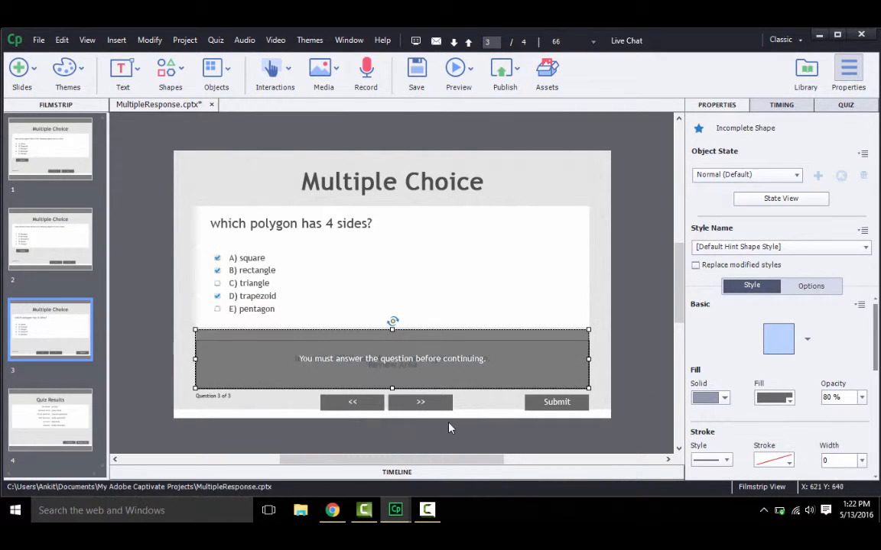
pyautogui.moveTo(428, 353)
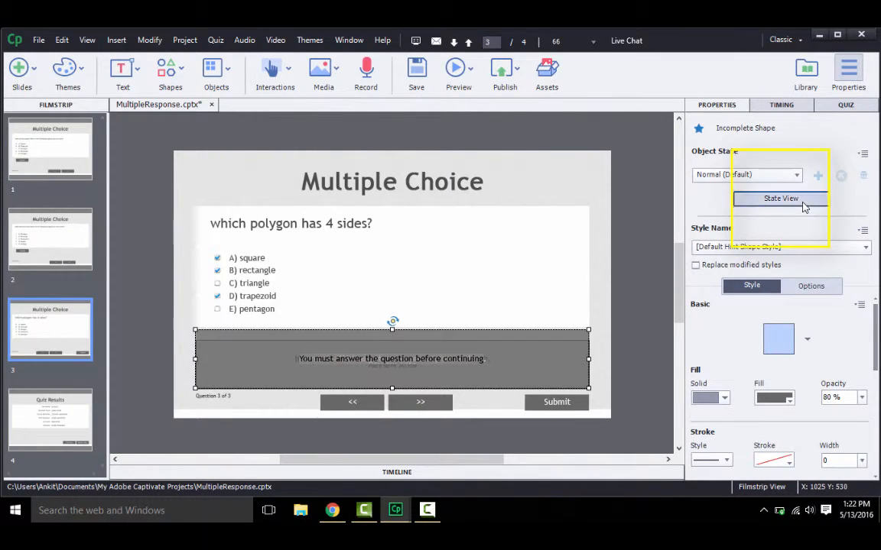
pyautogui.click(781, 198)
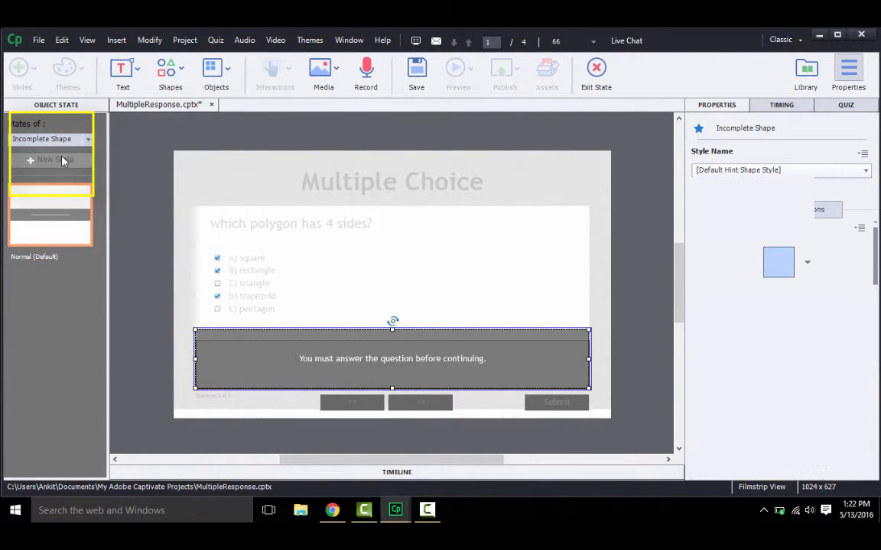
pyautogui.click(50, 139)
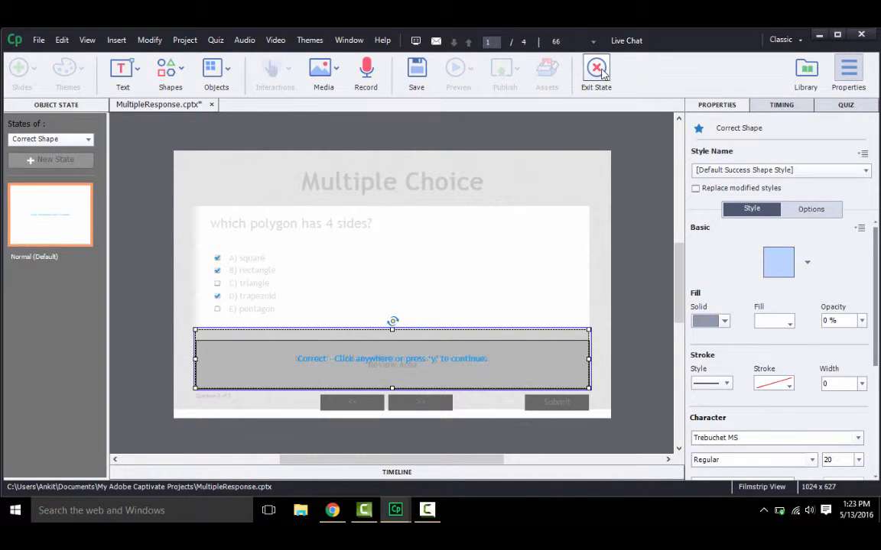
pyautogui.click(595, 69)
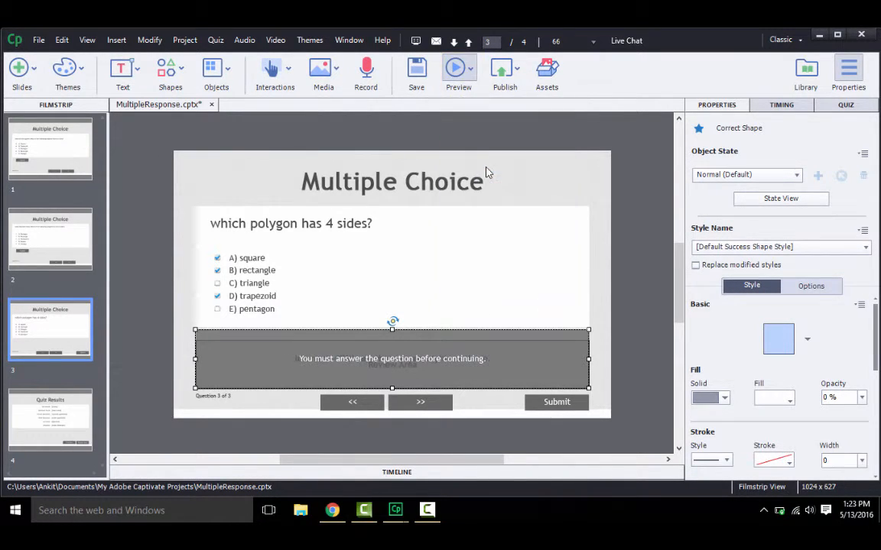
# Play slide three and submit square, trapezoid and rectangle for Correct feedback.
pyautogui.click(459, 73)
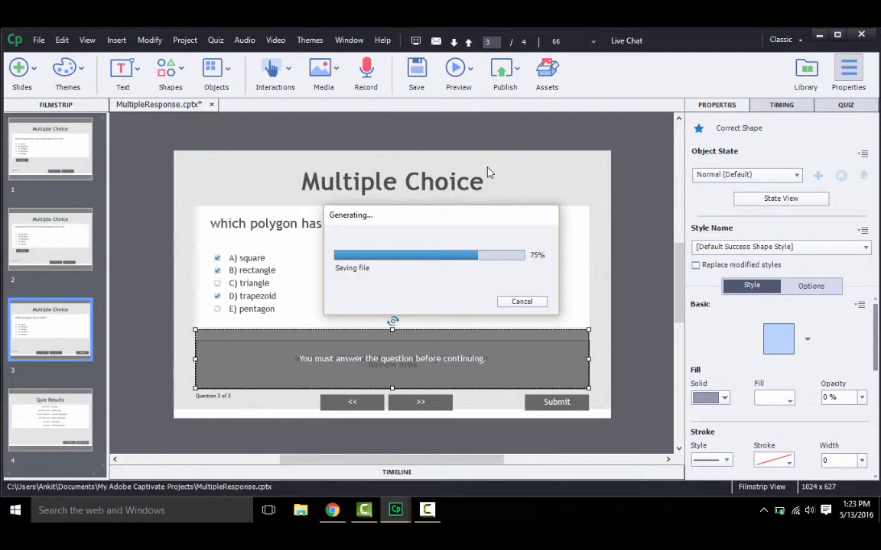
pyautogui.click(458, 68)
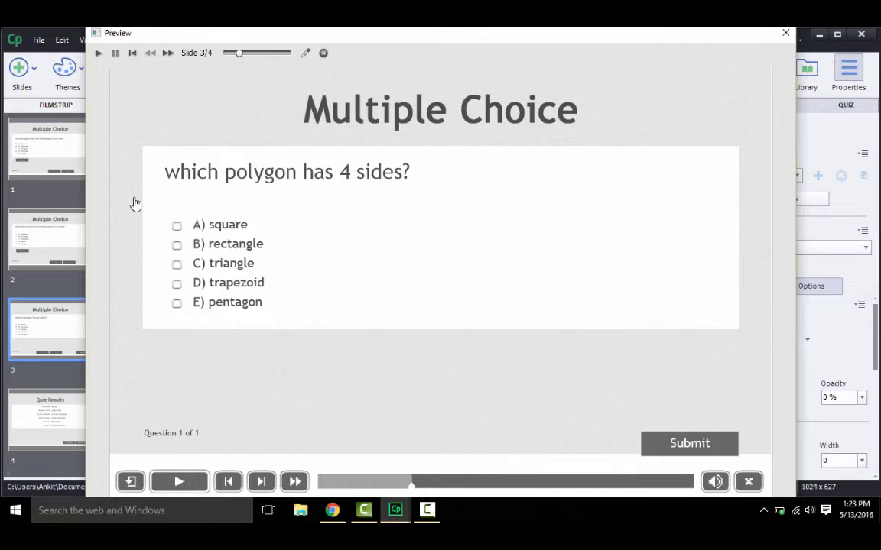
pyautogui.click(177, 225)
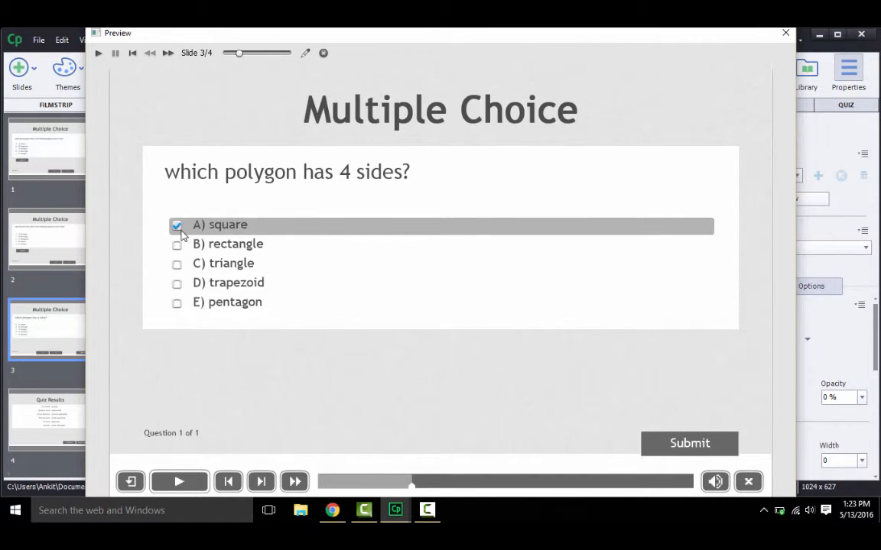
pyautogui.click(177, 282)
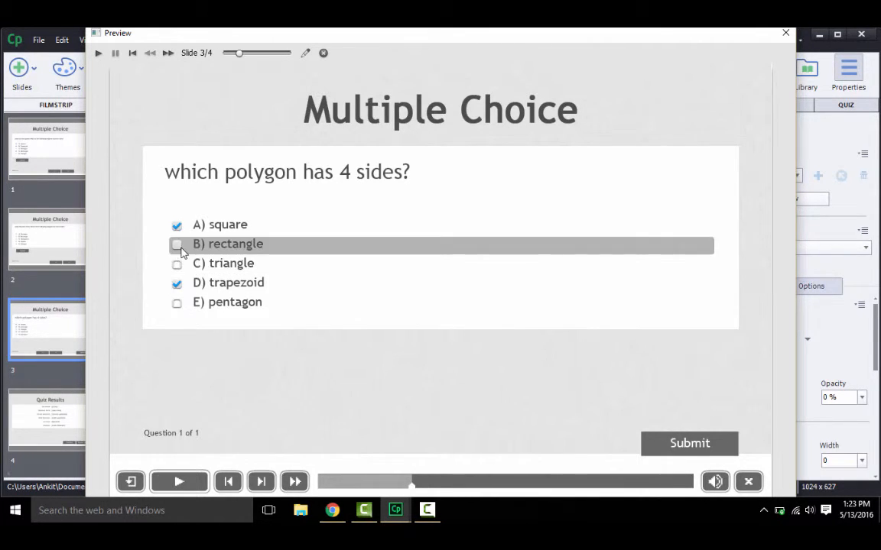
pyautogui.click(177, 244)
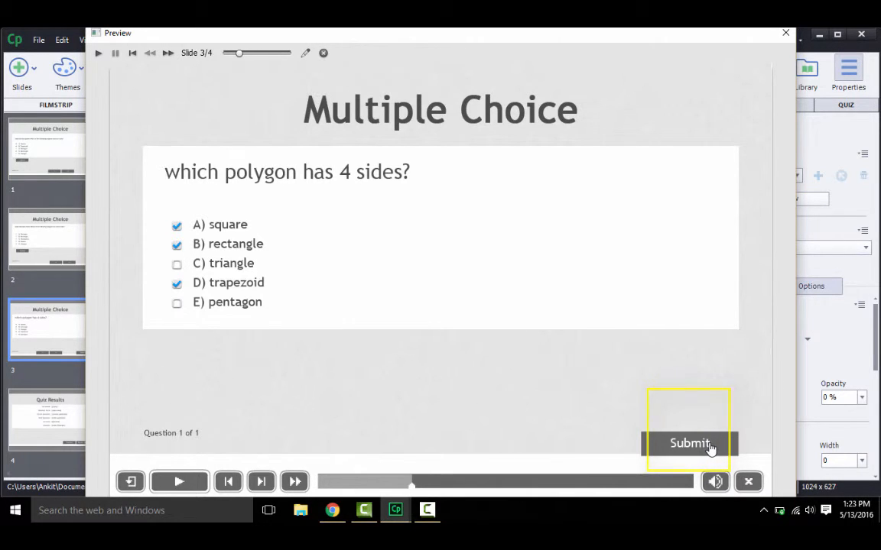
pyautogui.click(688, 444)
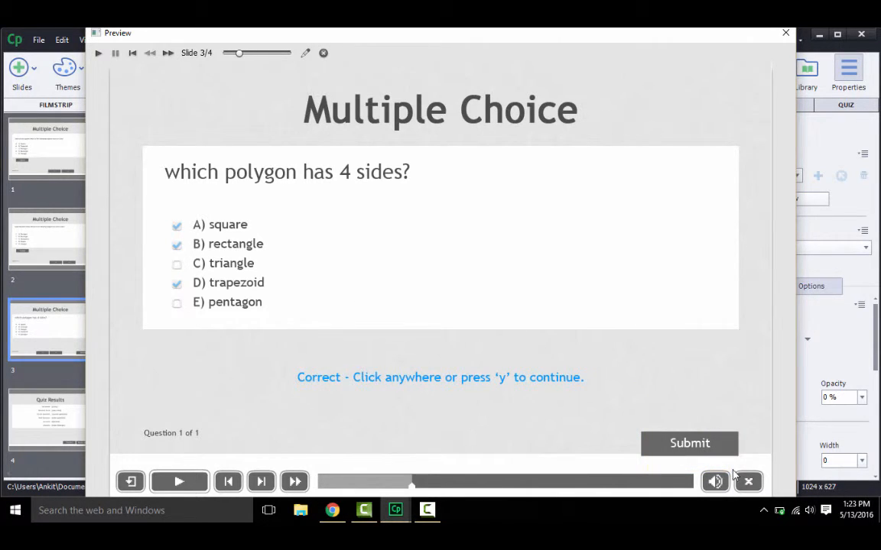
pyautogui.moveTo(747, 480)
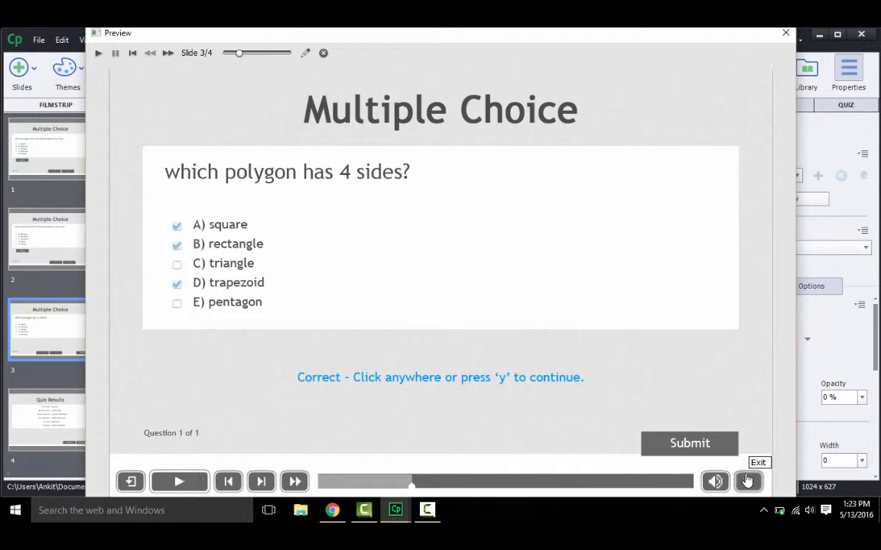